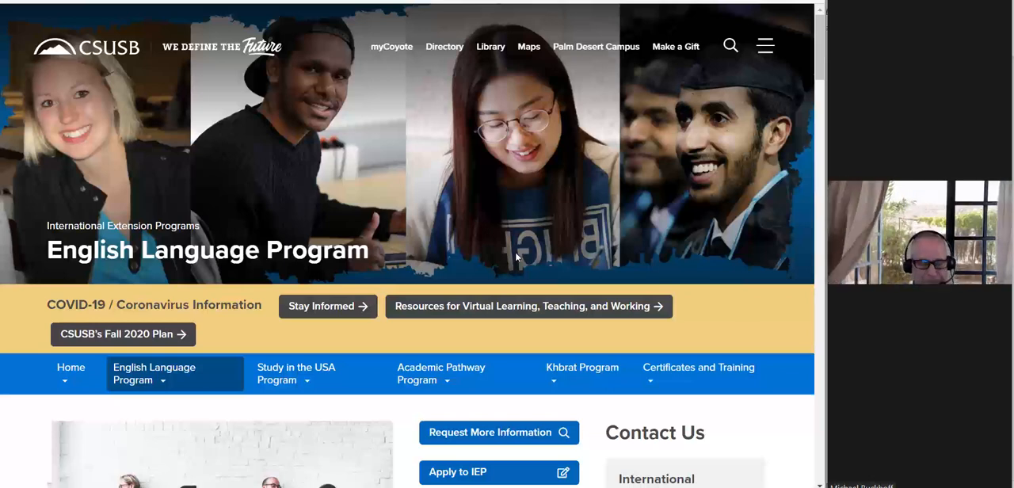
mouse_move(505, 313)
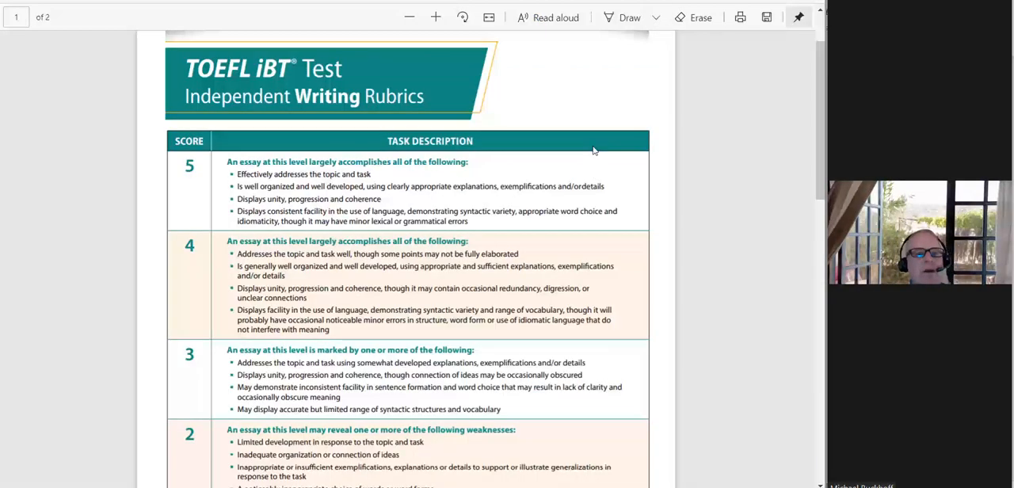
scroll(down, 3)
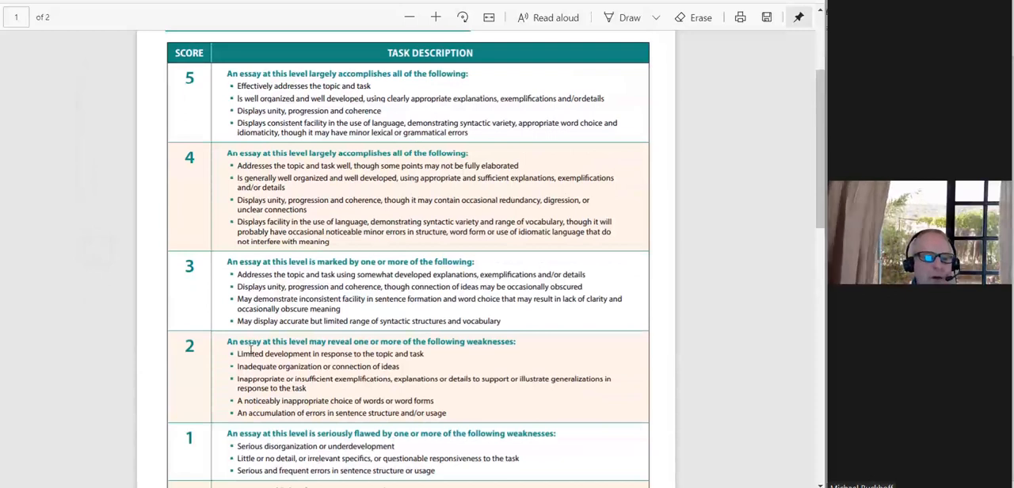
double_click(277, 366)
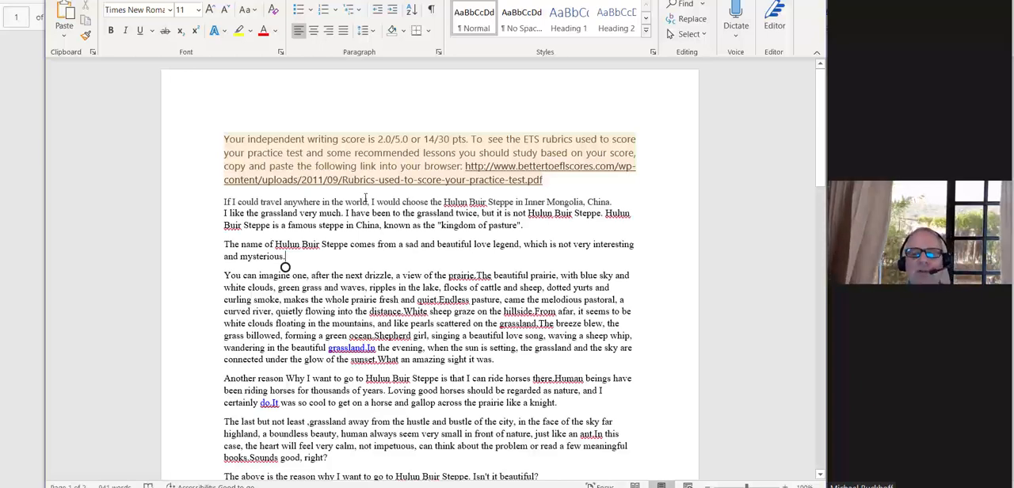
scroll(down, 3)
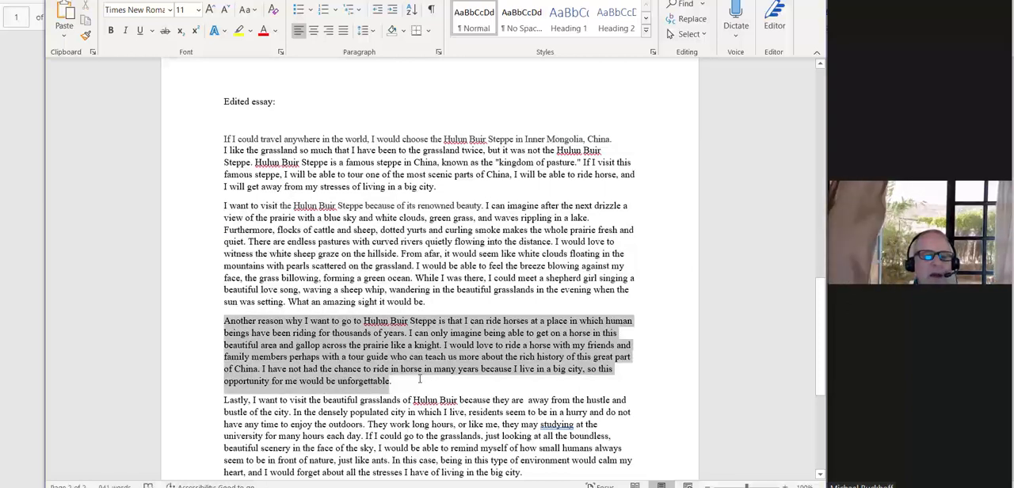
click(224, 406)
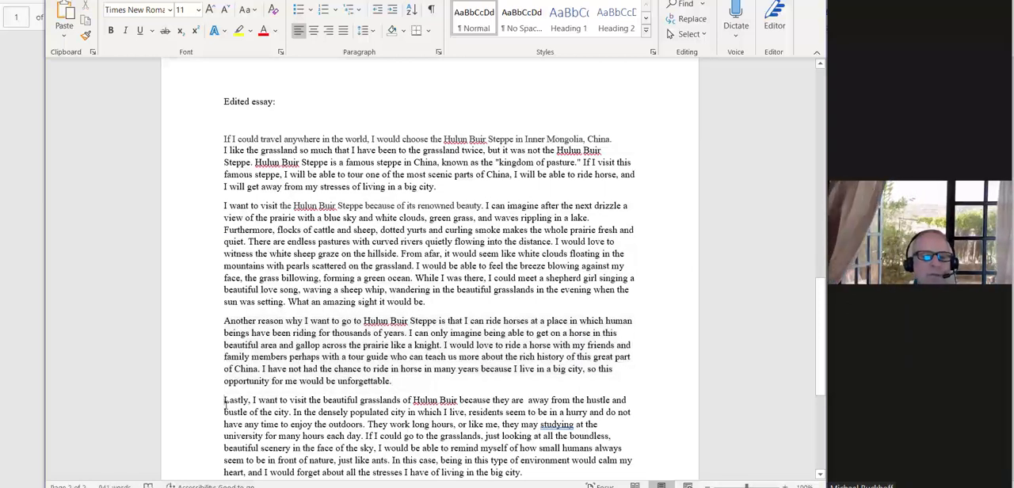
scroll(down, 3)
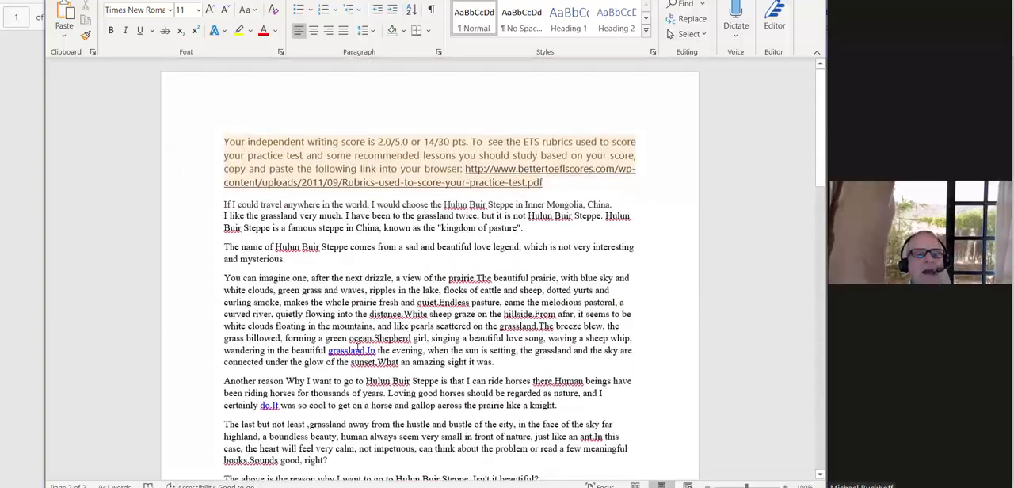
scroll(down, 3)
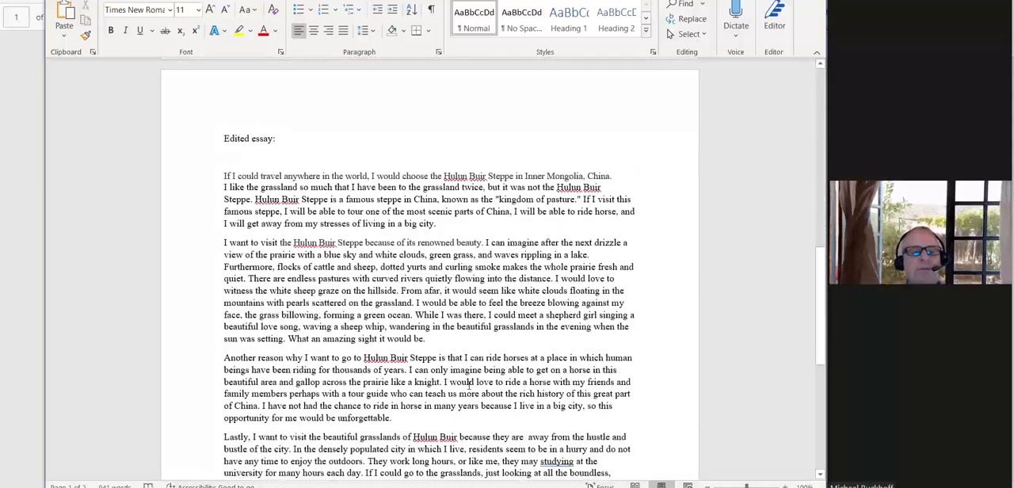
scroll(down, 3)
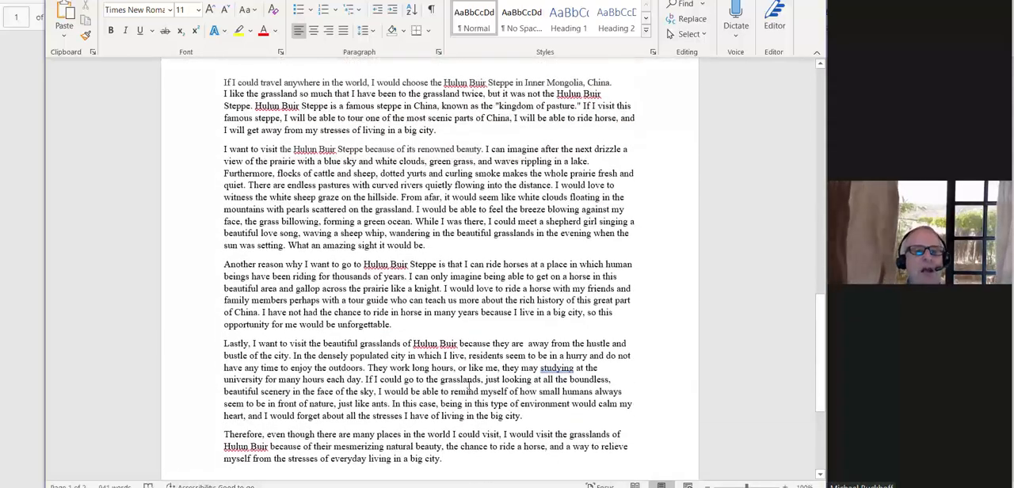